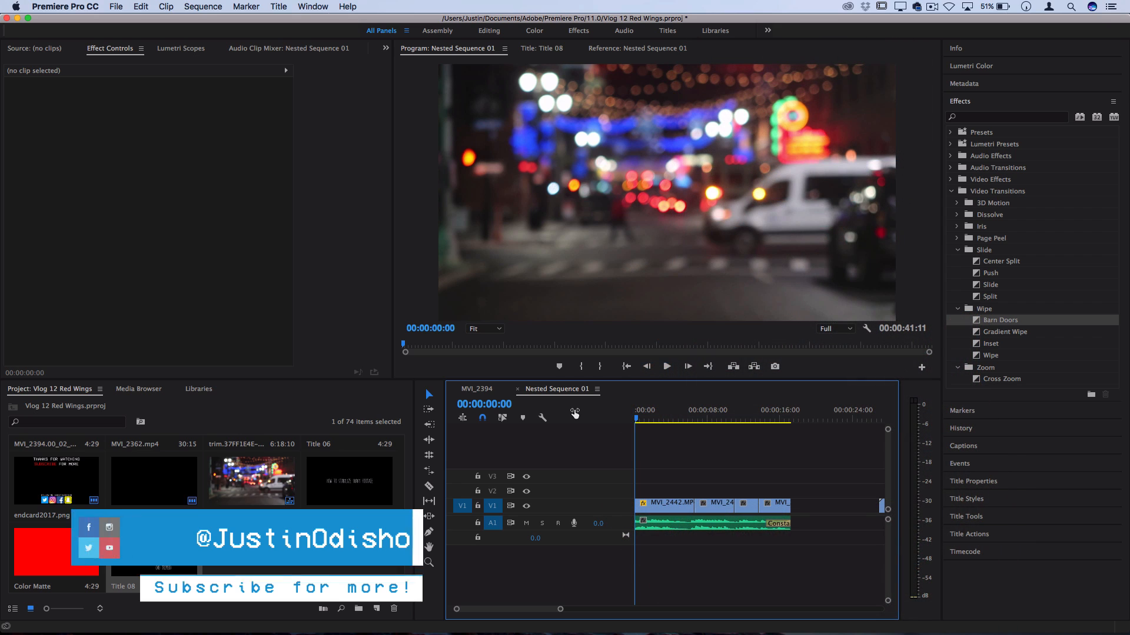
# Move the playhead to 00:00:06:26 on the MVI_2443 skybridge clip in Nested Sequence 01
pyautogui.click(646, 411)
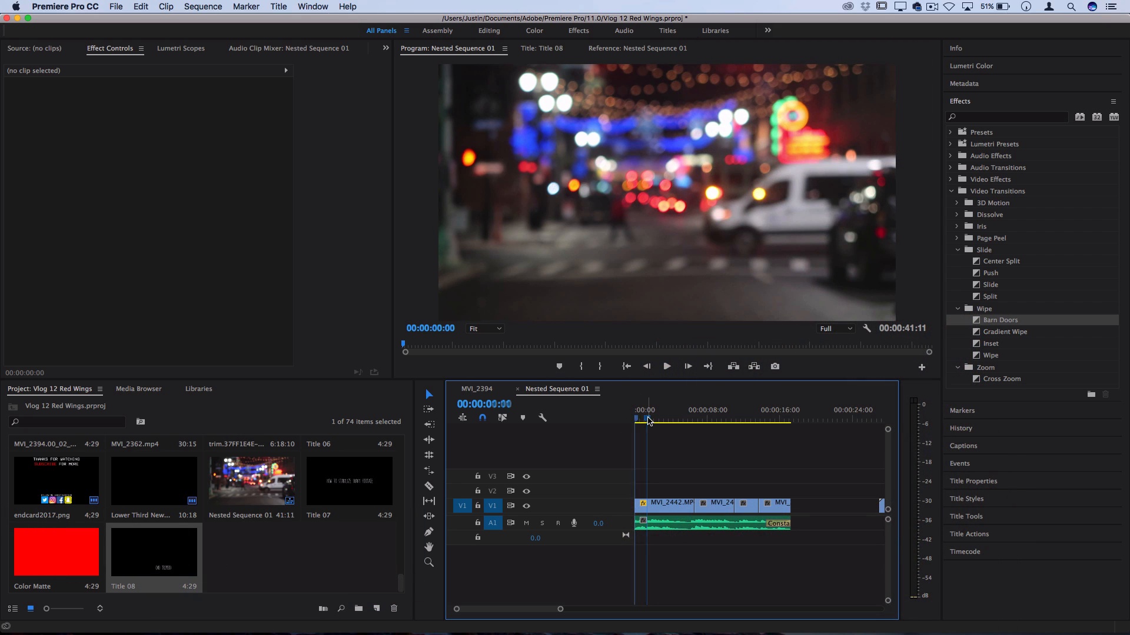
pyautogui.click(741, 418)
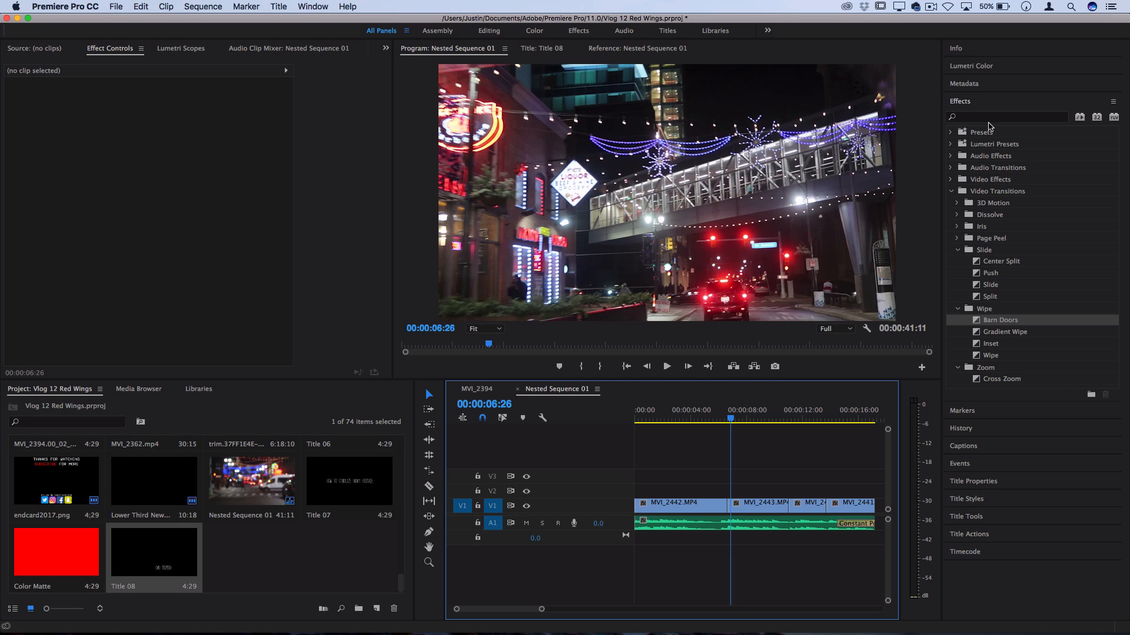
# Search the Effects panel for 'warp' to apply Warp Stabilizer to MVI_2443
pyautogui.click(1007, 117)
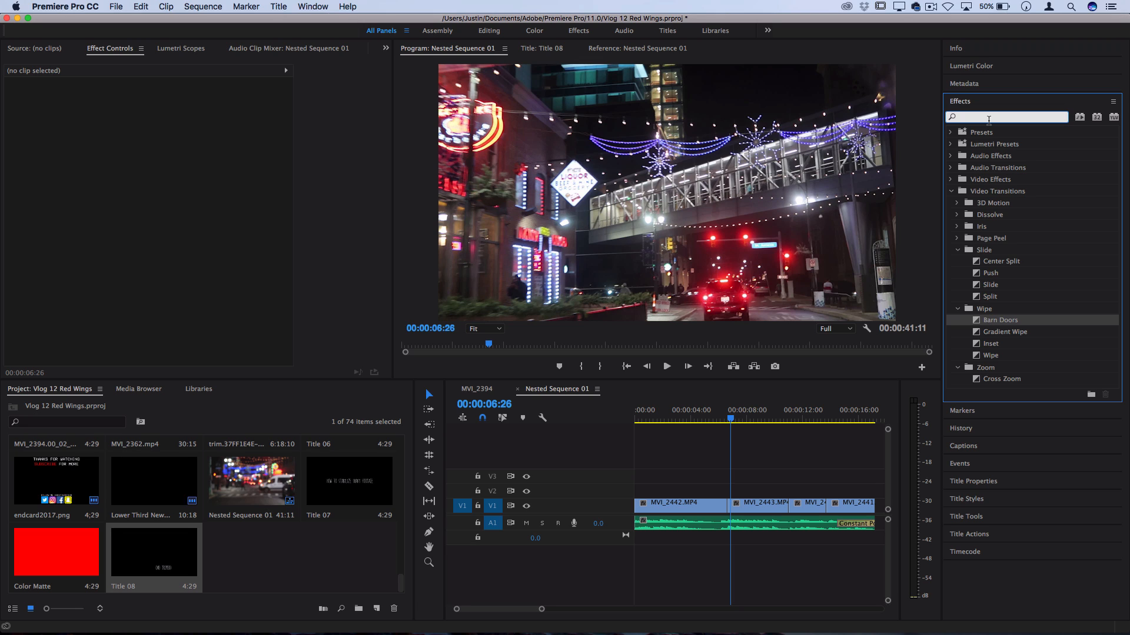
pyautogui.moveTo(973, 119)
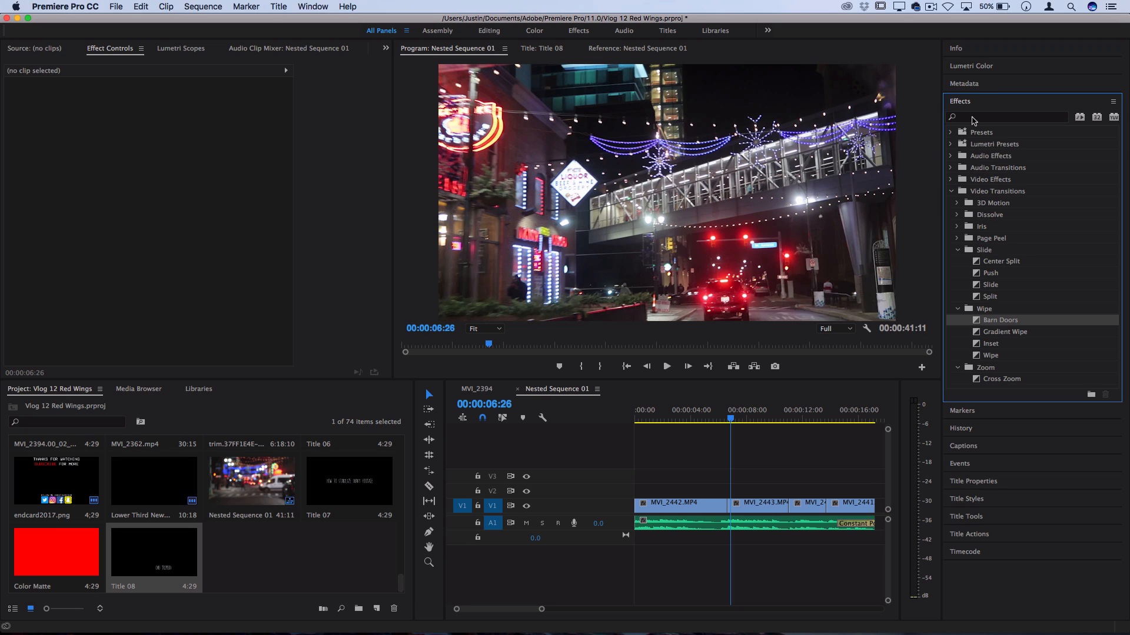
pyautogui.write('warp')
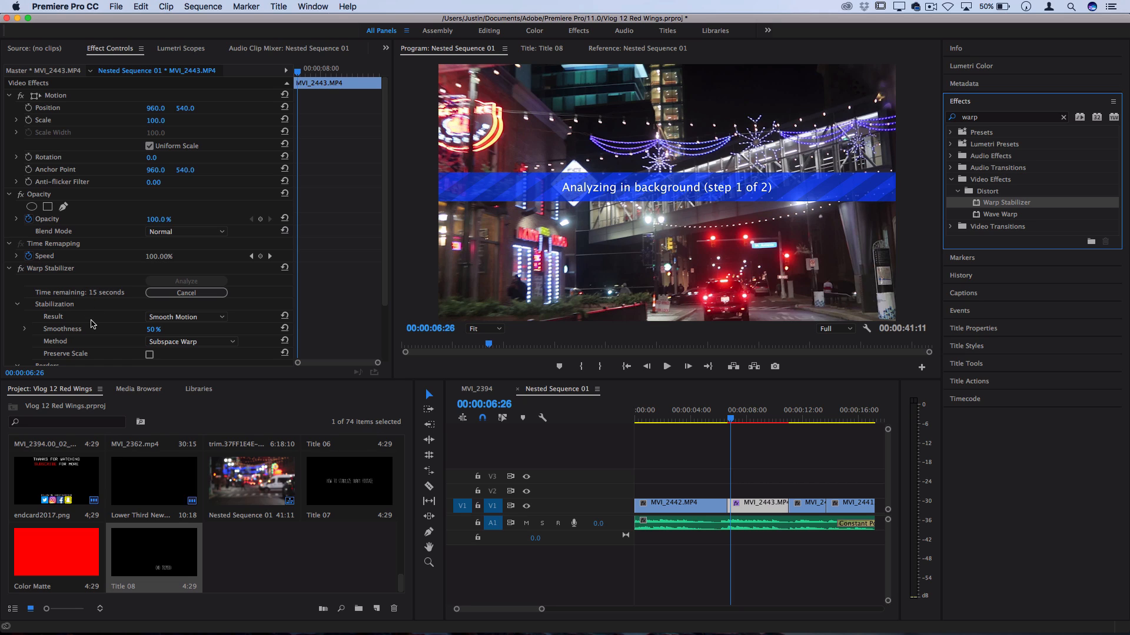
# Scrub through the stabilized MVI_2443 clip, auto-scaled to 108.9%, after analysis finishes
pyautogui.scroll(-3)
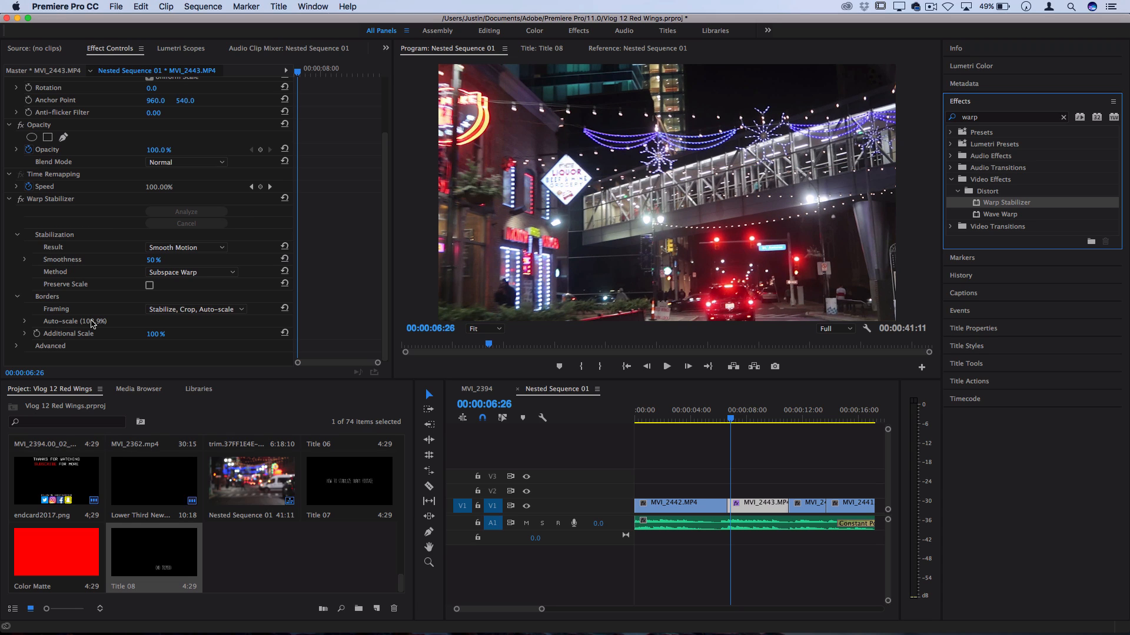
pyautogui.click(739, 419)
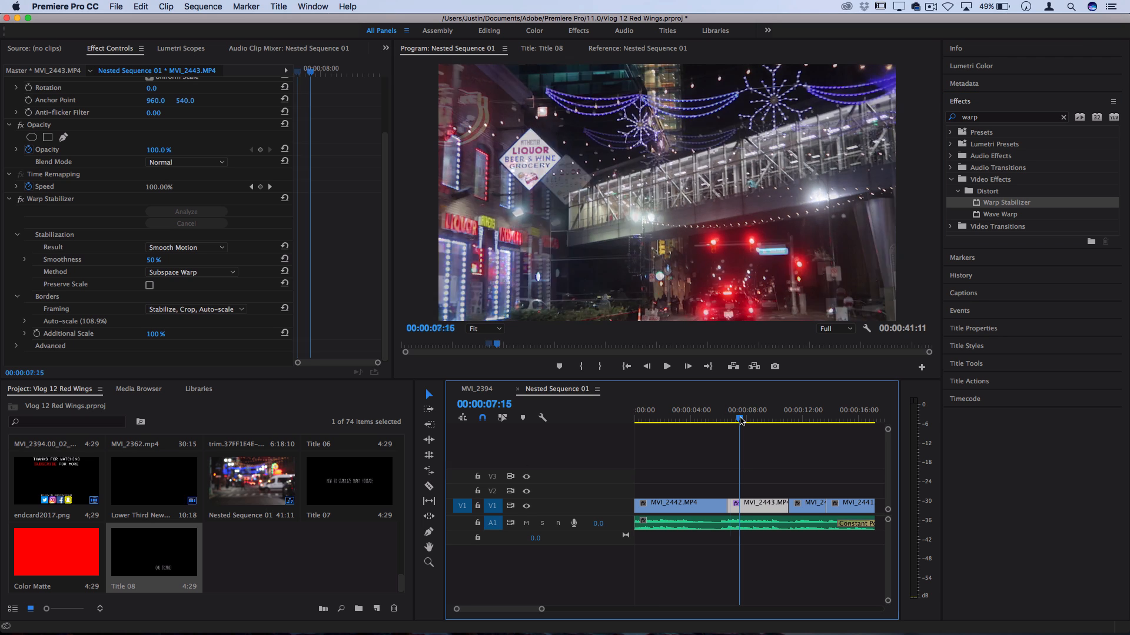
pyautogui.click(729, 420)
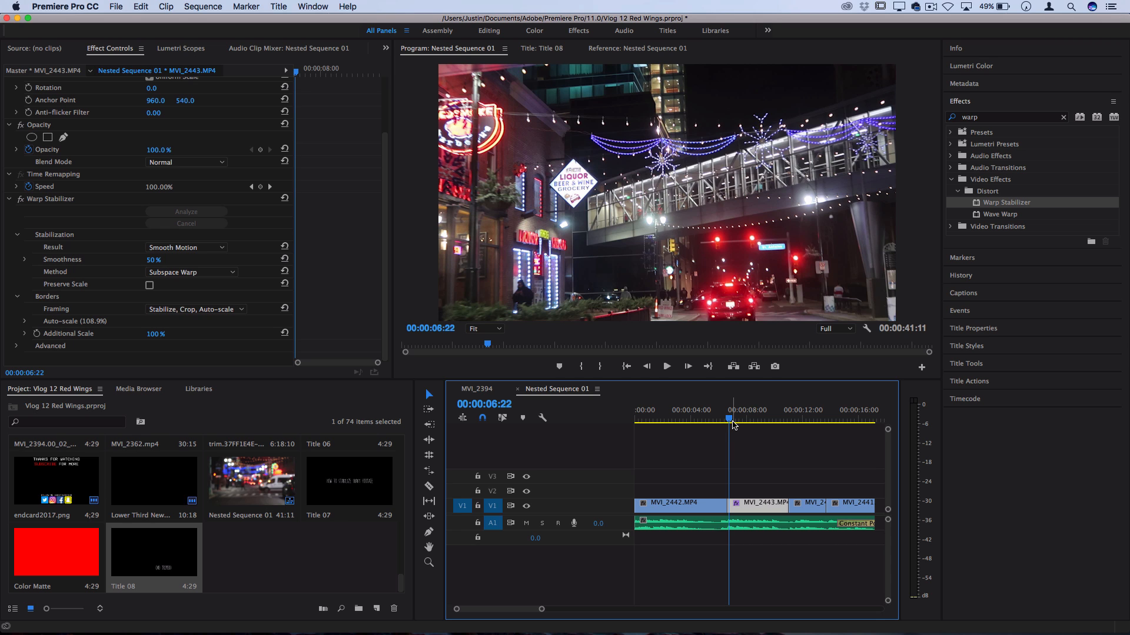
pyautogui.click(666, 366)
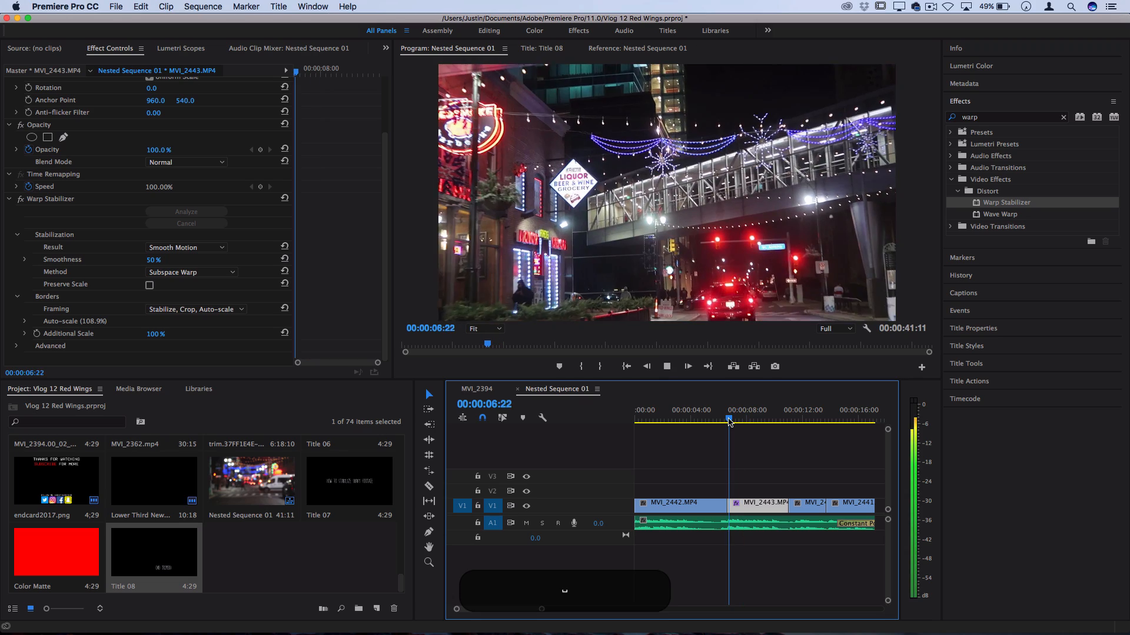
# Play back the stabilized footage and toggle Warp Stabilizer to compare before and after
pyautogui.click(756, 420)
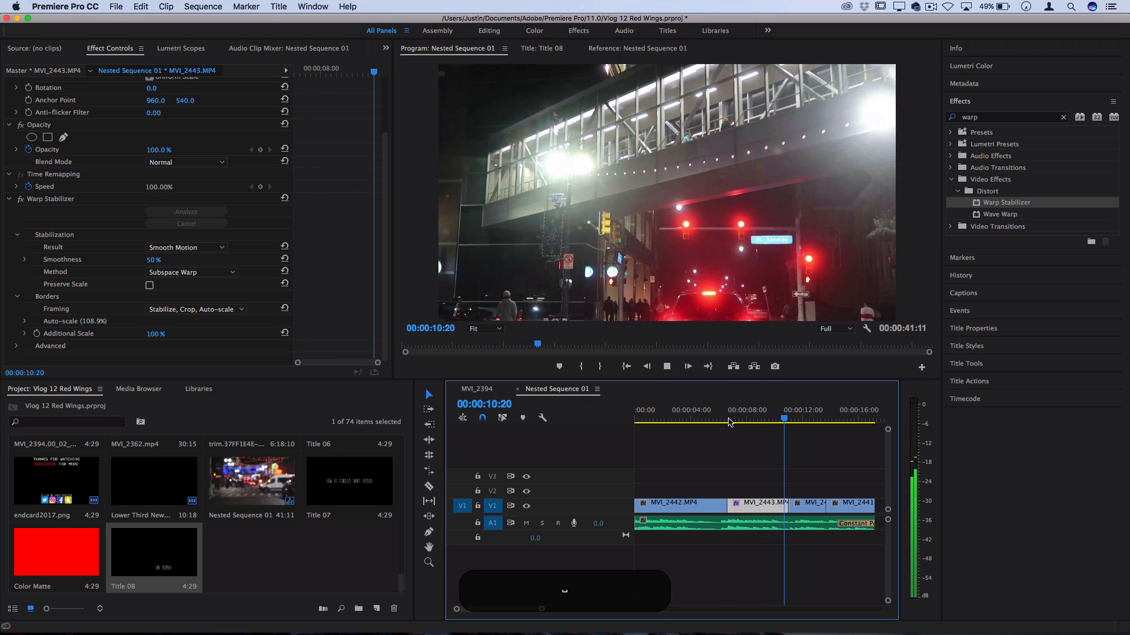
pyautogui.click(740, 420)
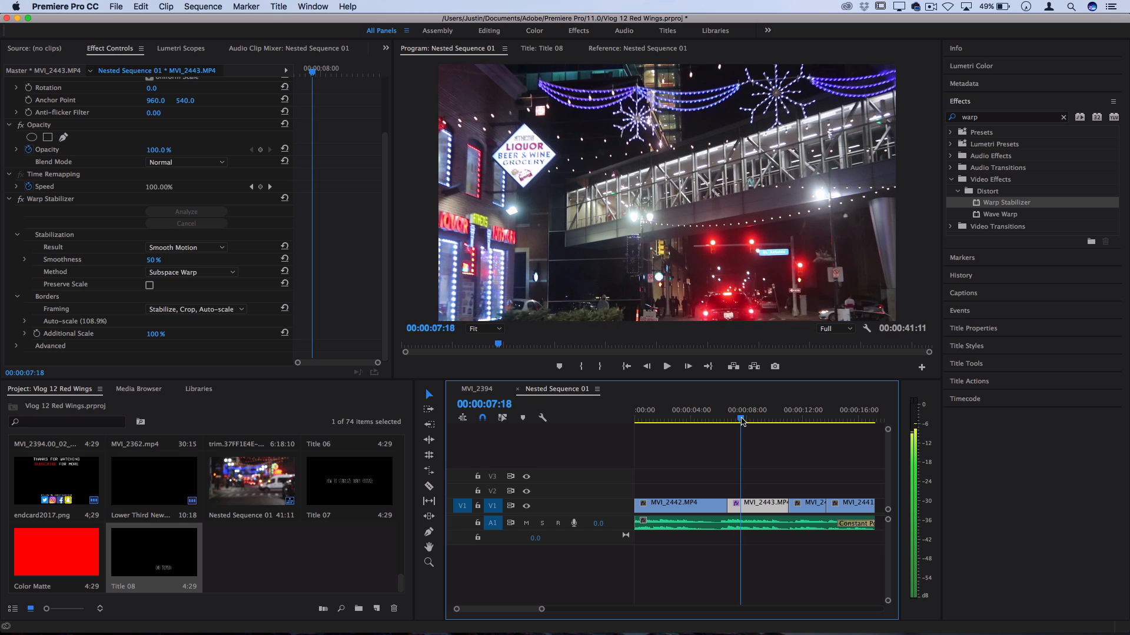
pyautogui.click(21, 199)
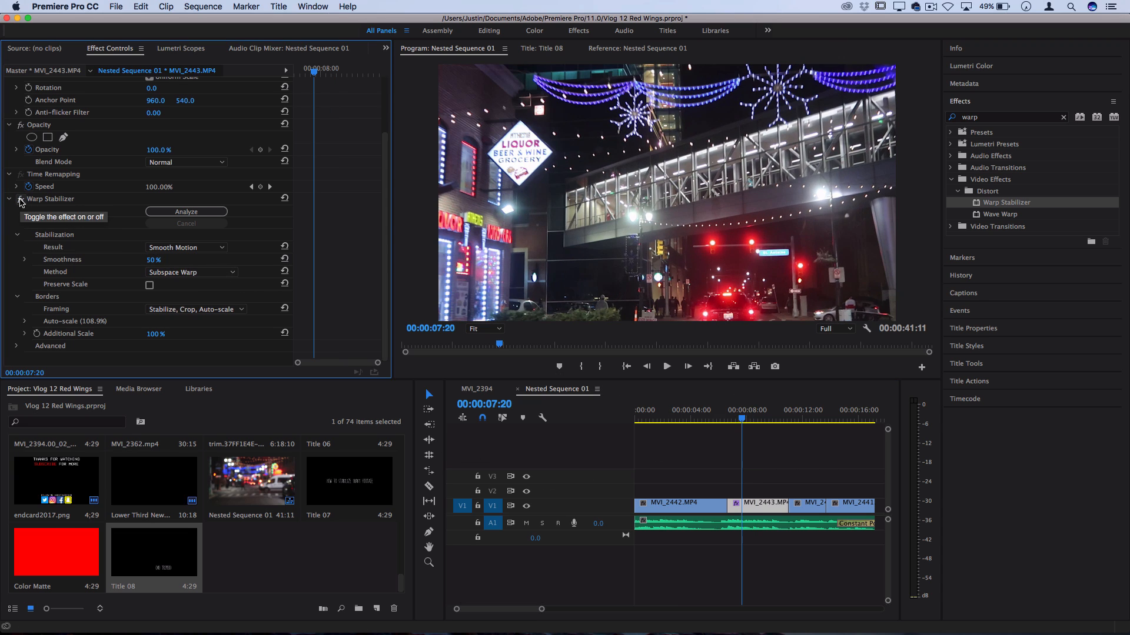
pyautogui.click(12, 200)
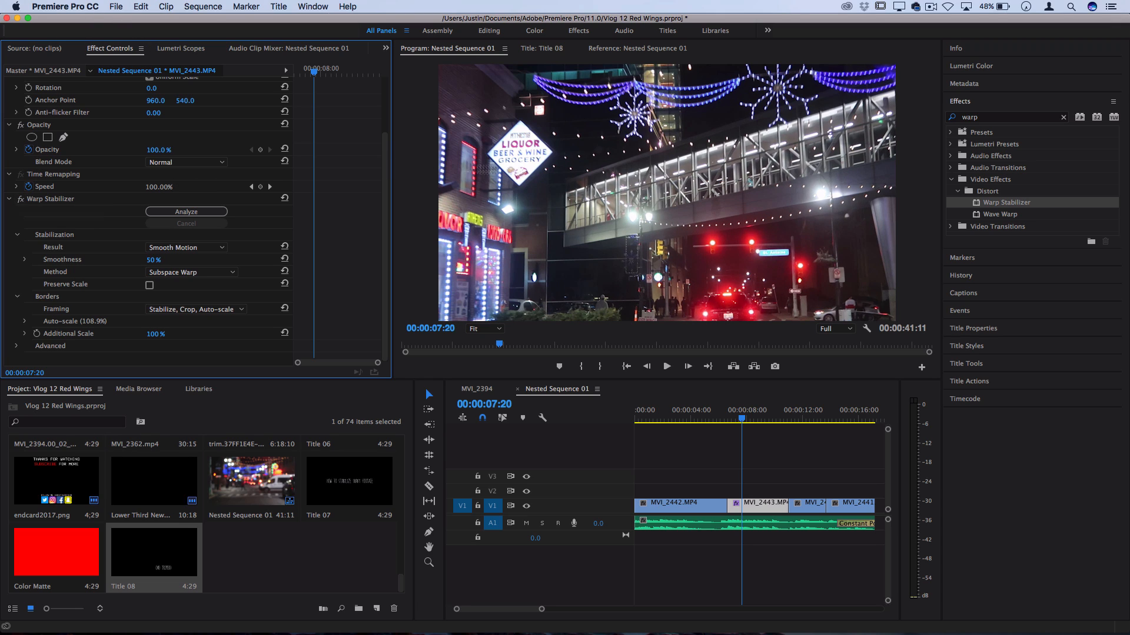
pyautogui.moveTo(433, 97)
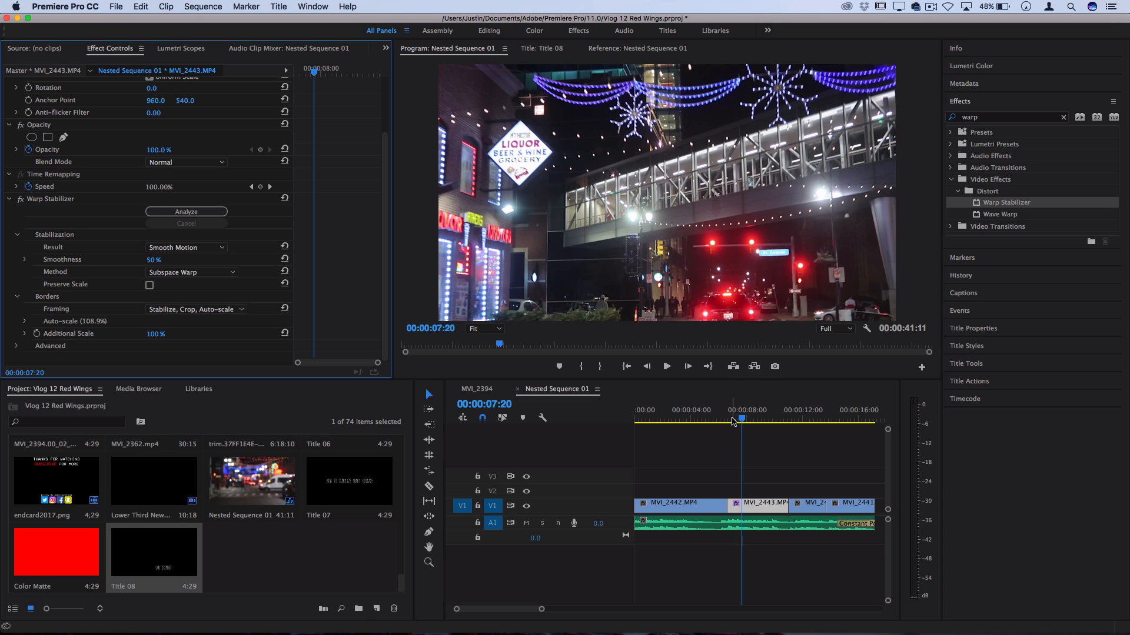
pyautogui.moveTo(684, 264)
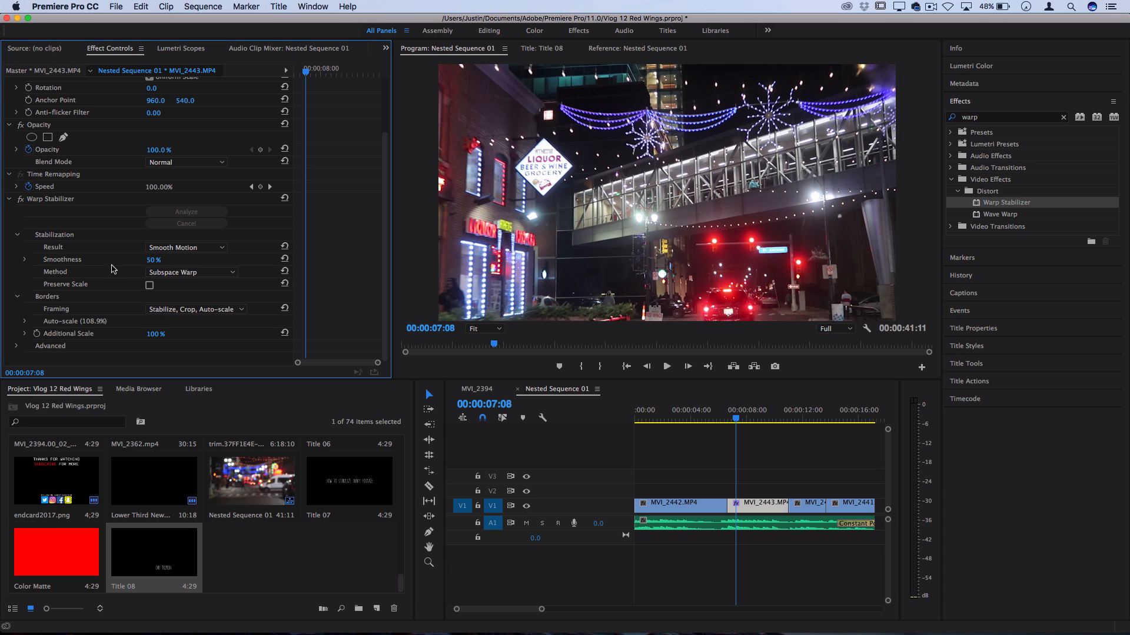
# Select clip MVI_2442, keep Subspace Warp as the method, and set smoothness to 12%
pyautogui.click(185, 211)
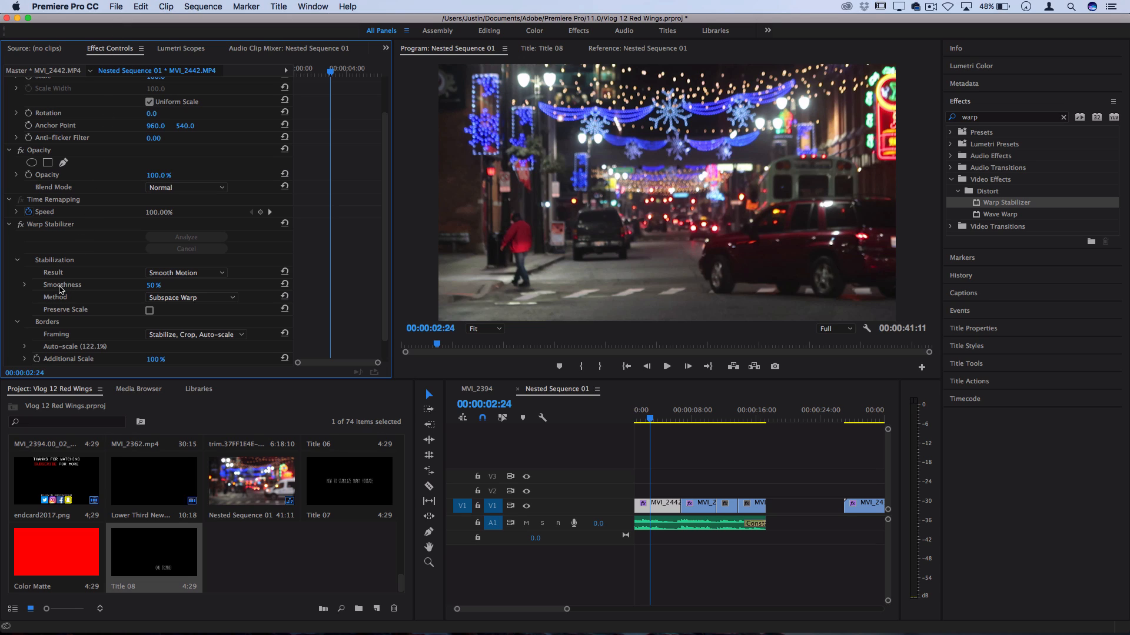
pyautogui.moveTo(62, 288)
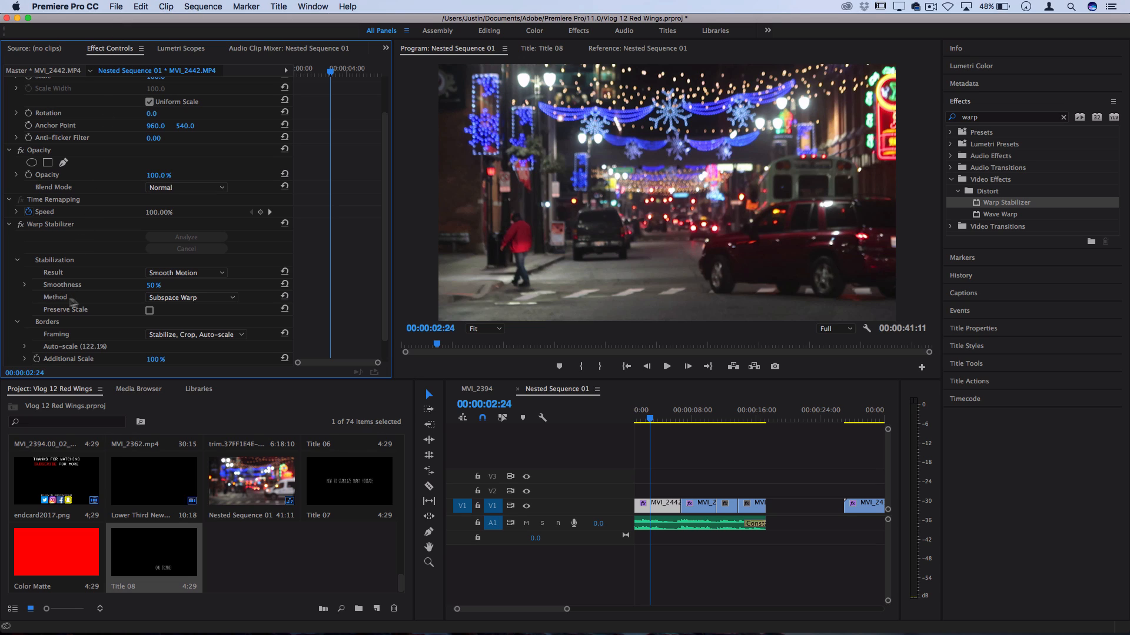
pyautogui.click(184, 296)
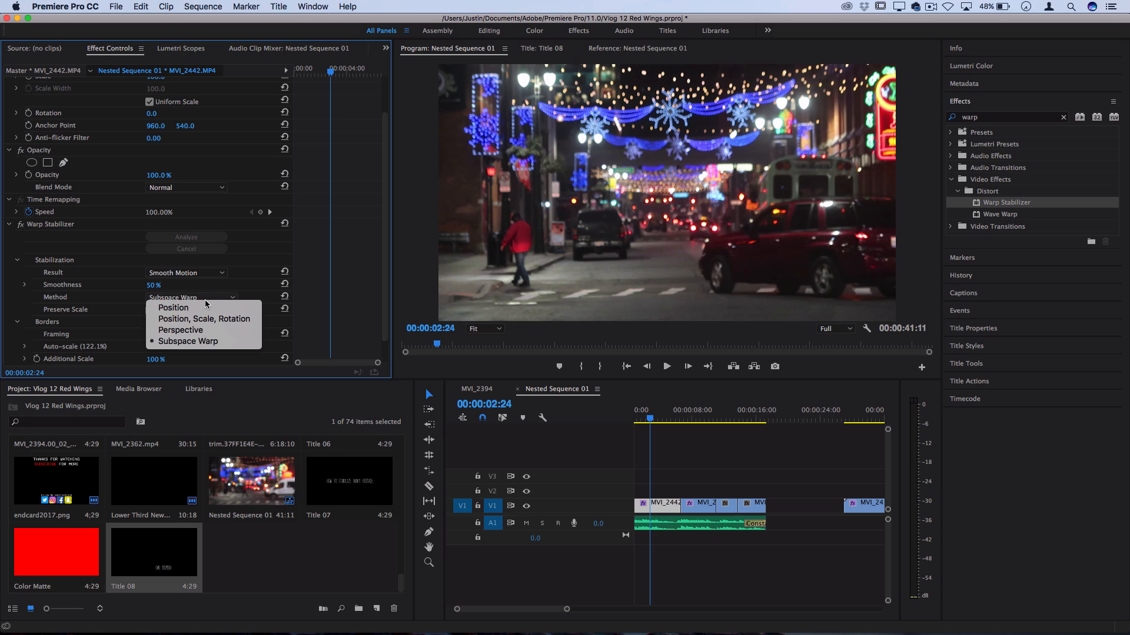
pyautogui.moveTo(187, 341)
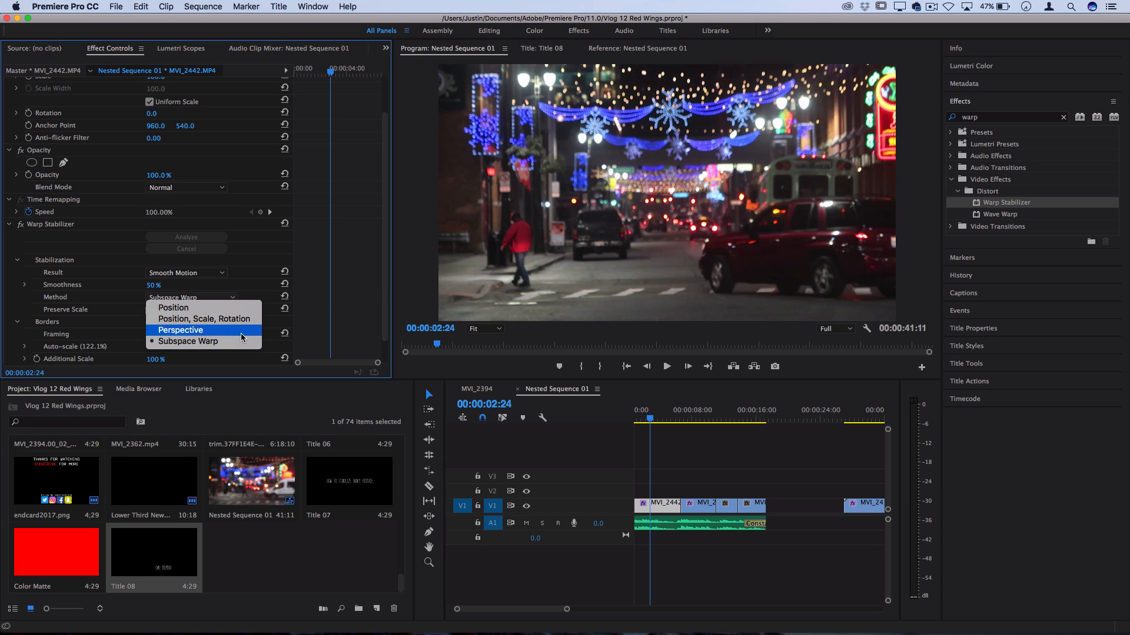
pyautogui.moveTo(201, 341)
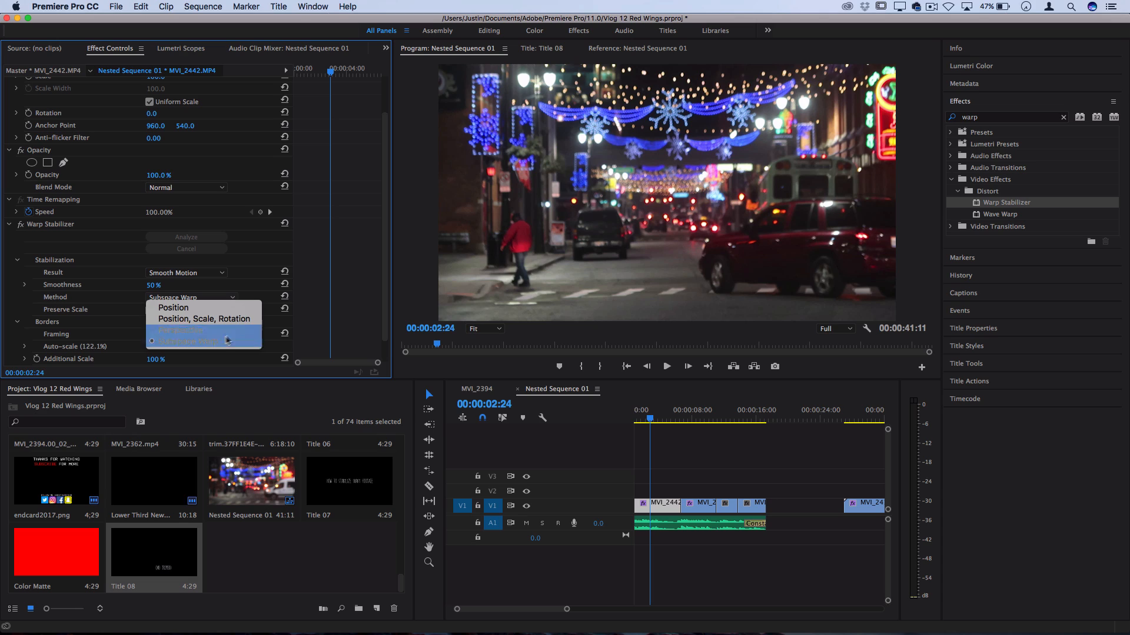
pyautogui.moveTo(216, 335)
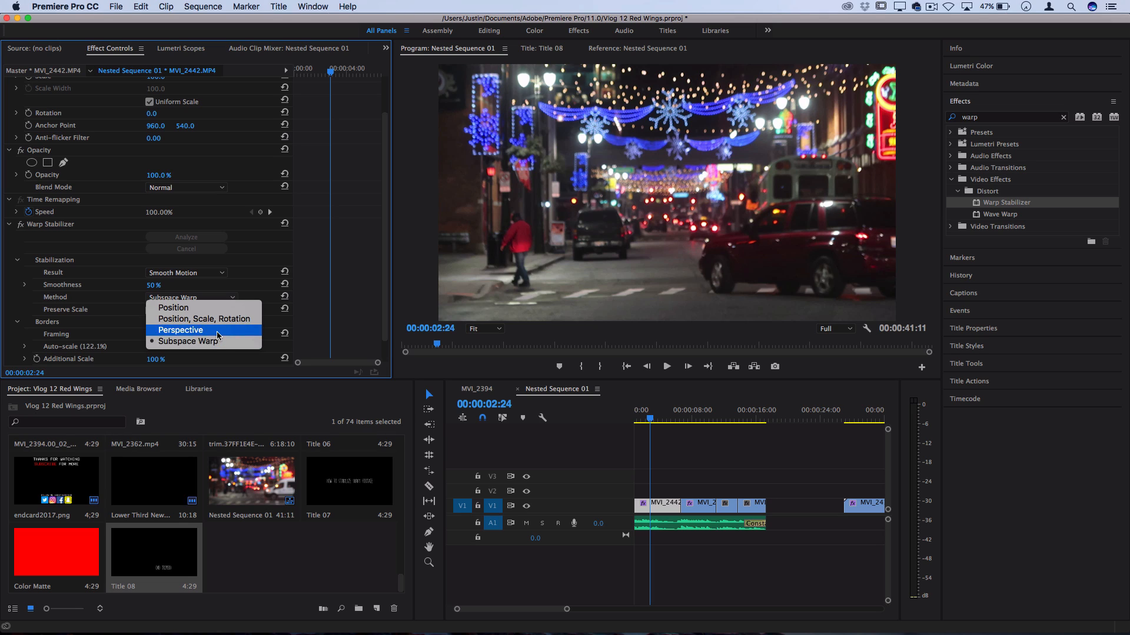
pyautogui.moveTo(188, 341)
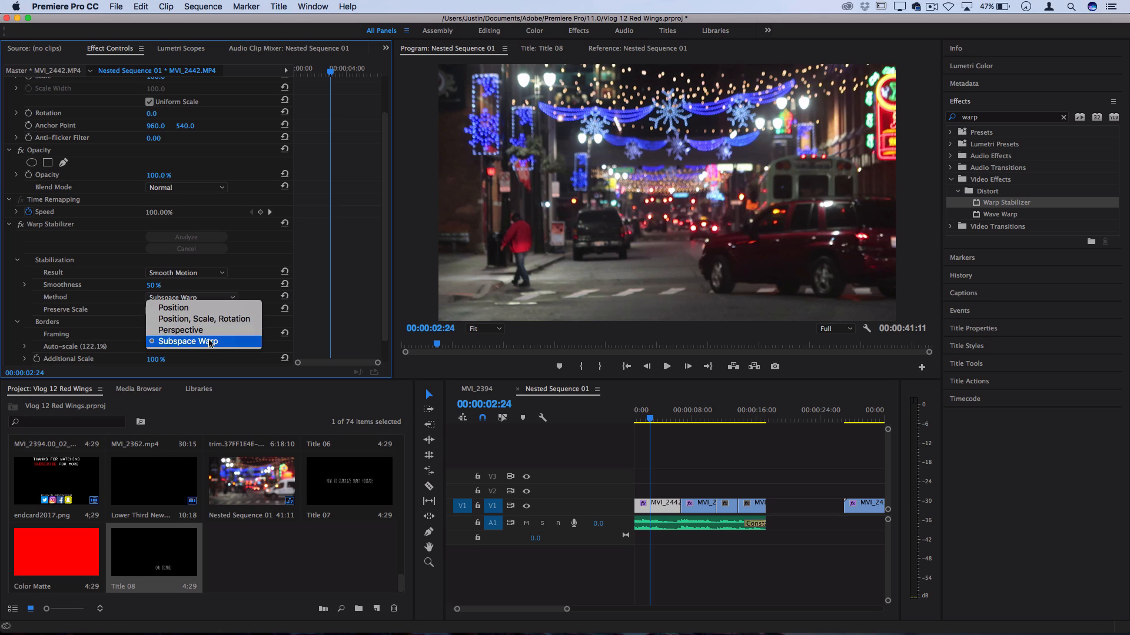
pyautogui.moveTo(210, 330)
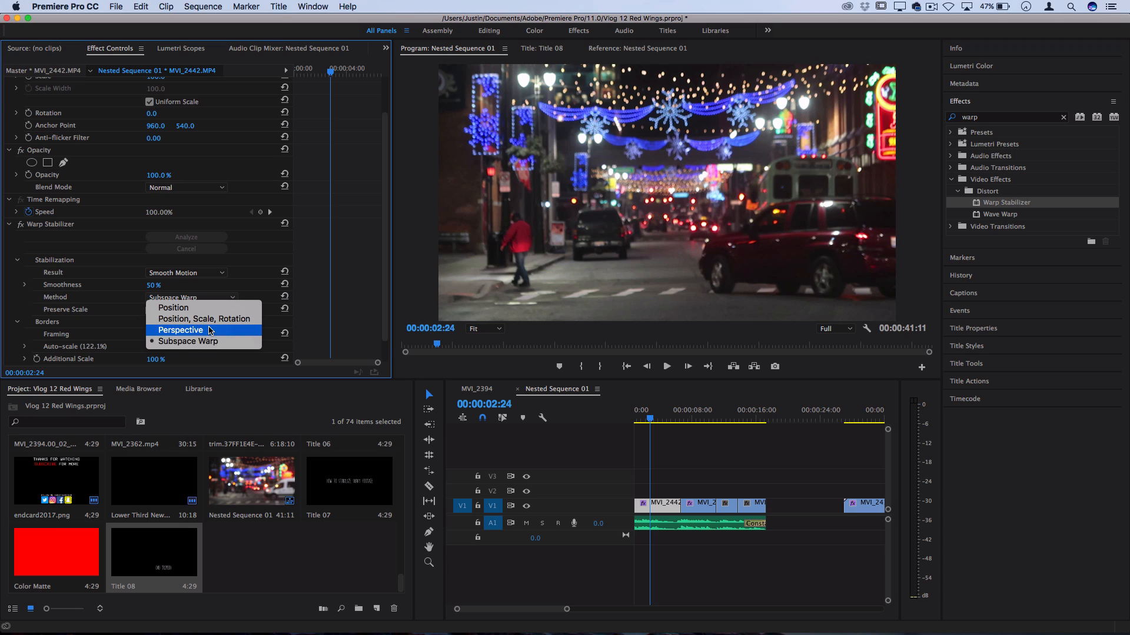
pyautogui.moveTo(200, 307)
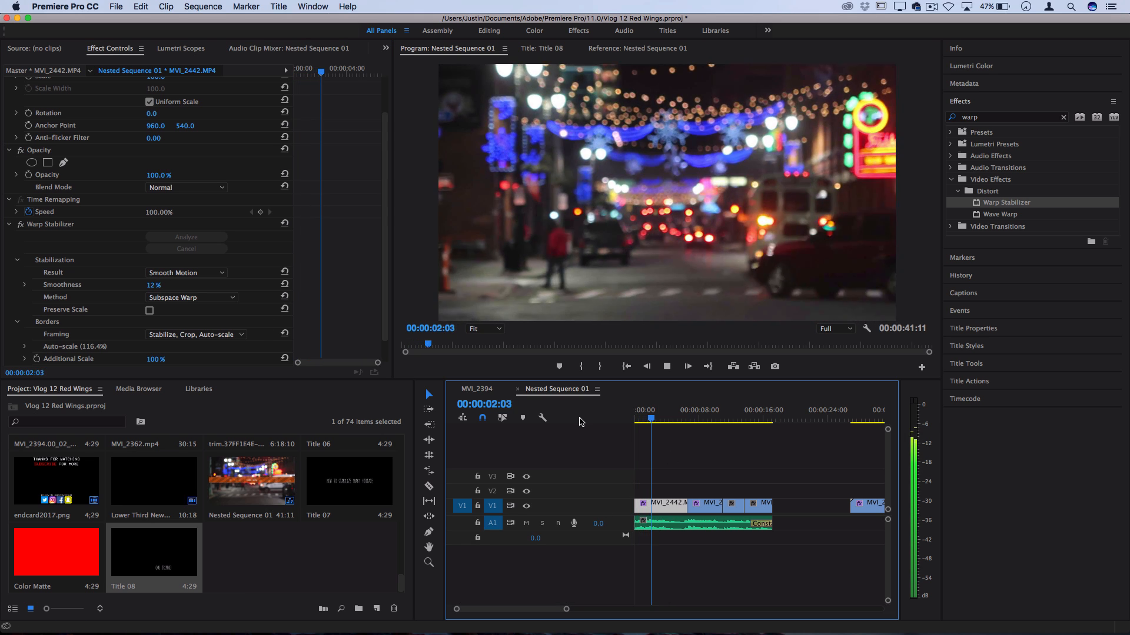
# Expand Advanced and change Crop Less <-> Smooth More on MVI_2442 from 6% to 96%
pyautogui.click(660, 420)
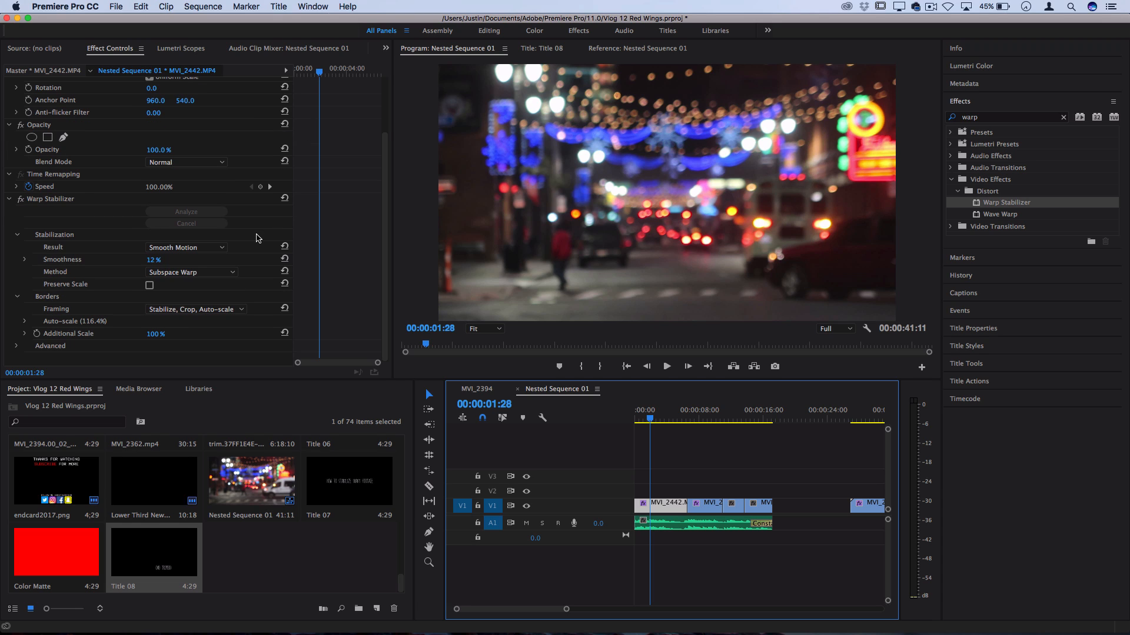
pyautogui.click(16, 346)
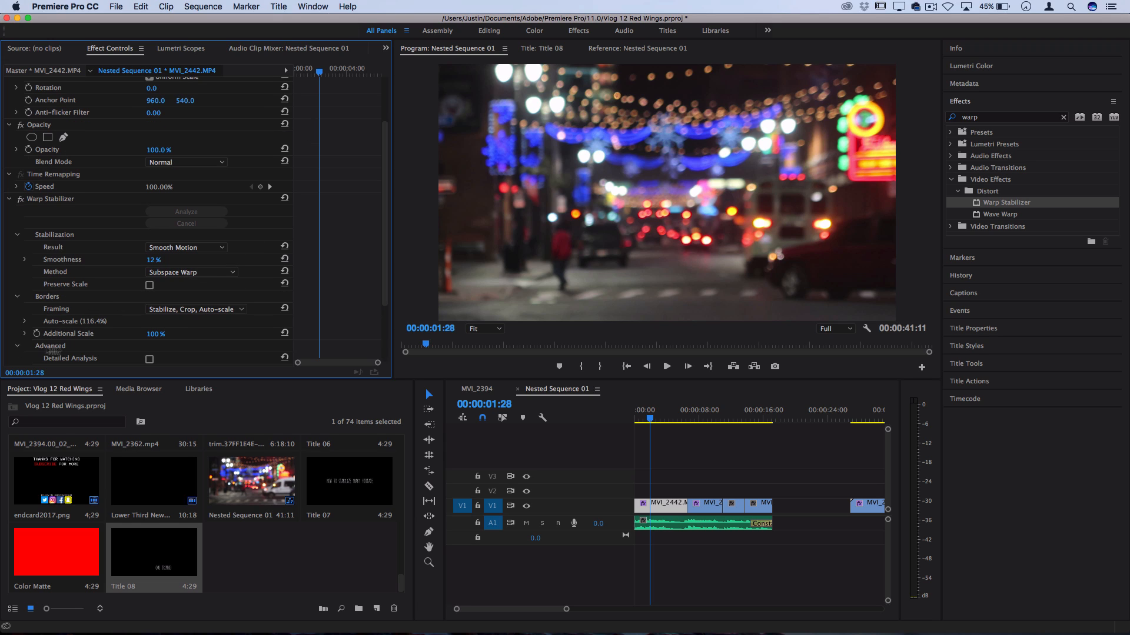
pyautogui.scroll(-3)
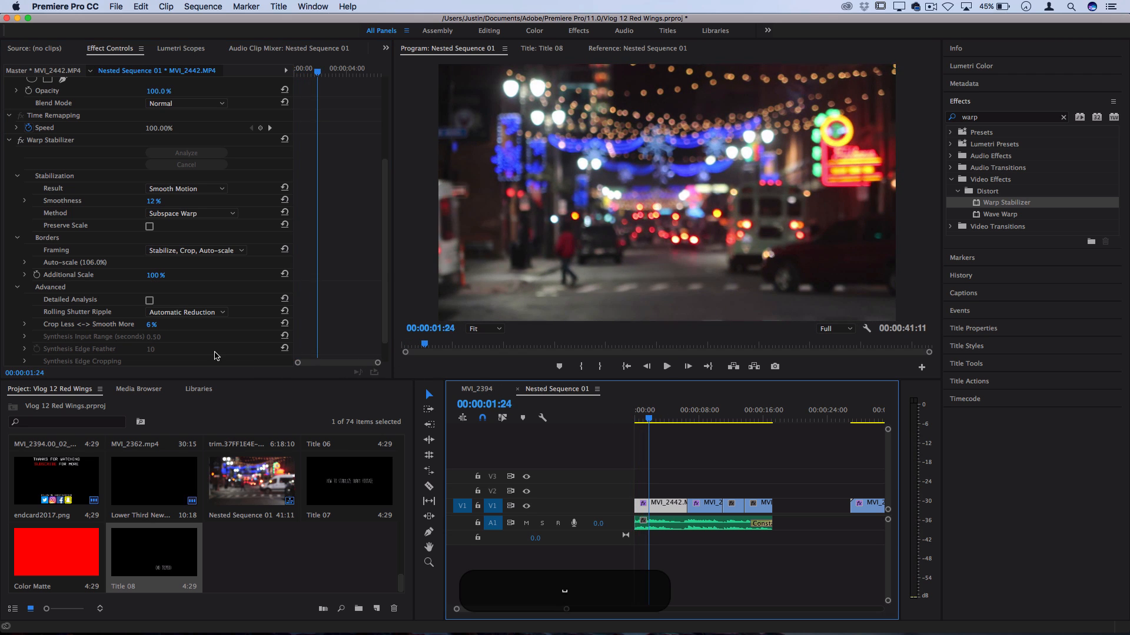
pyautogui.click(185, 152)
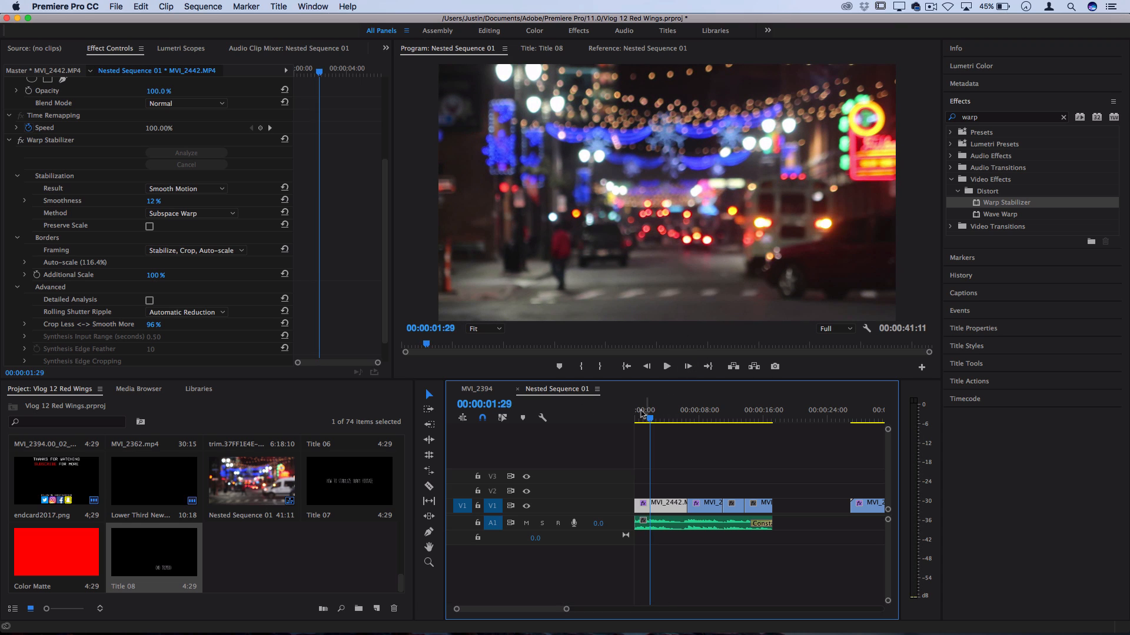
pyautogui.moveTo(229, 193)
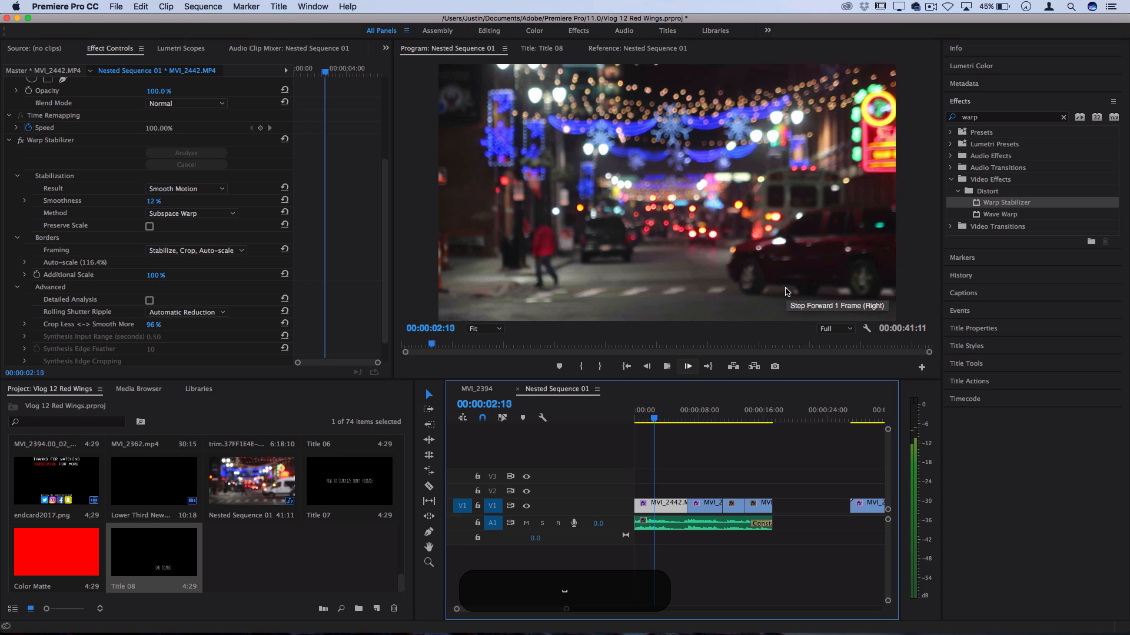
# Set MVI_2442's Warp Stabilizer result to No Motion and scrub forward to review
pyautogui.click(184, 188)
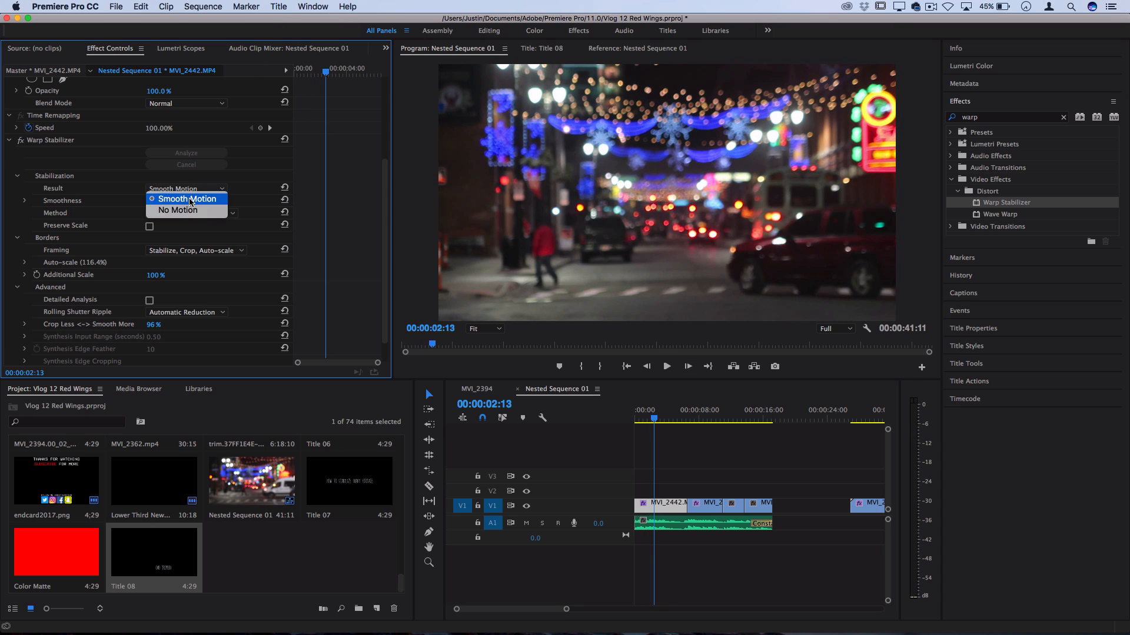
pyautogui.click(186, 209)
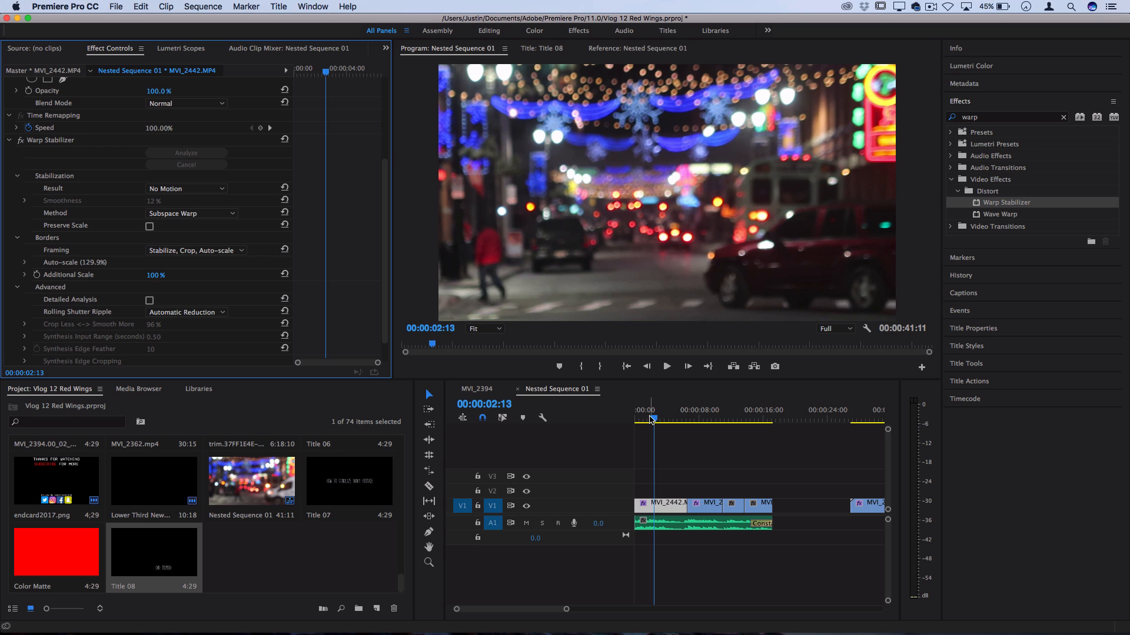
pyautogui.click(667, 366)
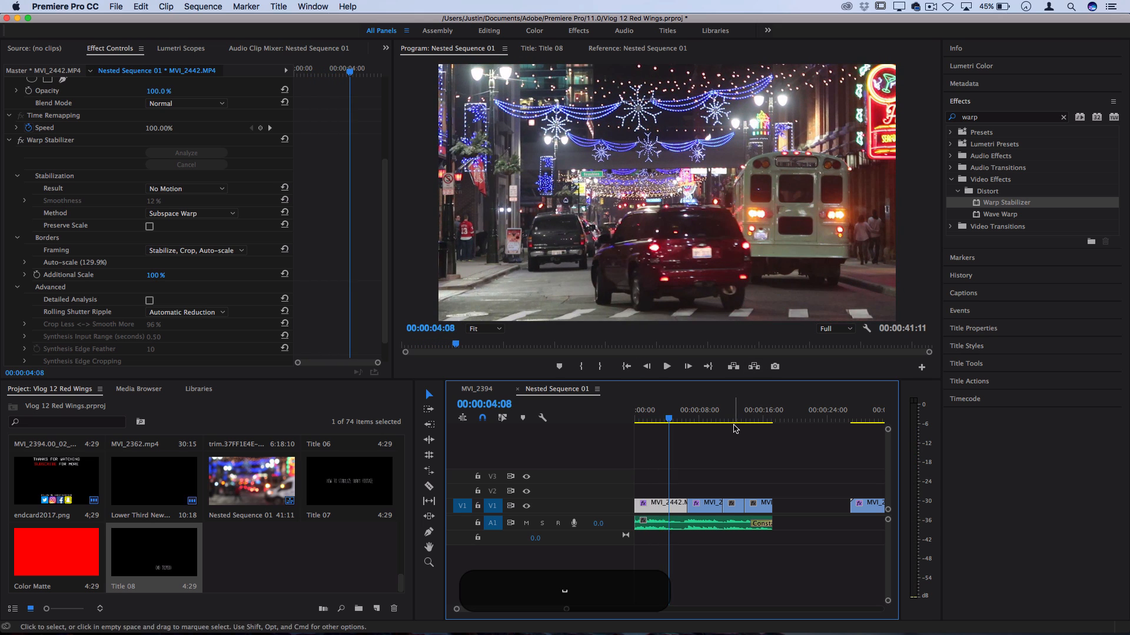
pyautogui.click(752, 418)
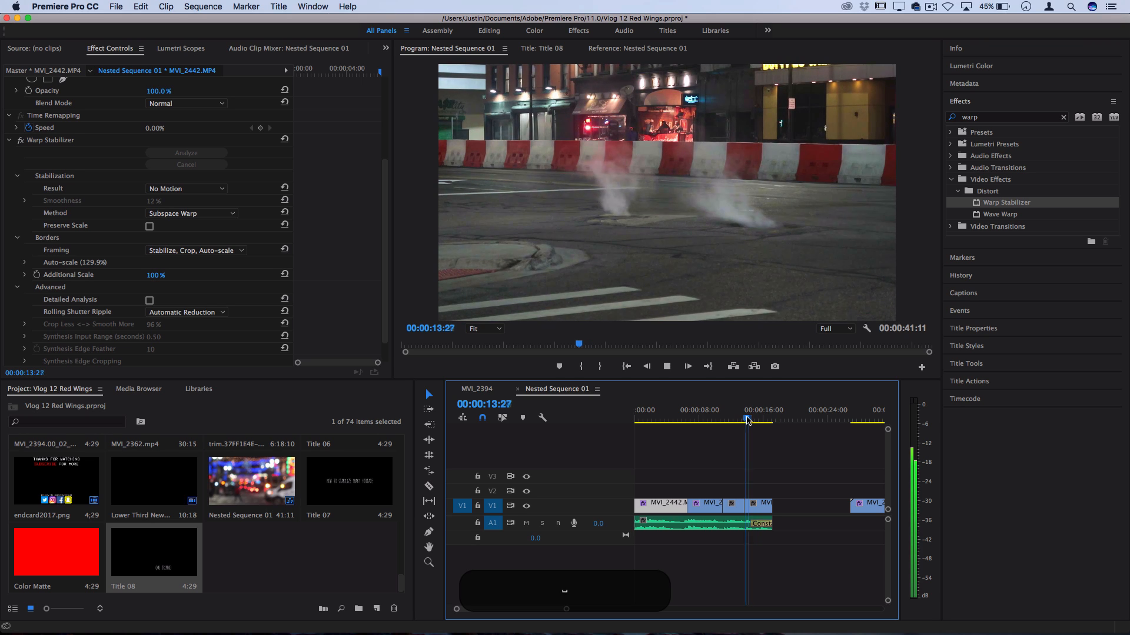
# Apply Warp Stabilizer to steam-vent clip MVI_2441 and choose No Motion as its result
pyautogui.click(762, 421)
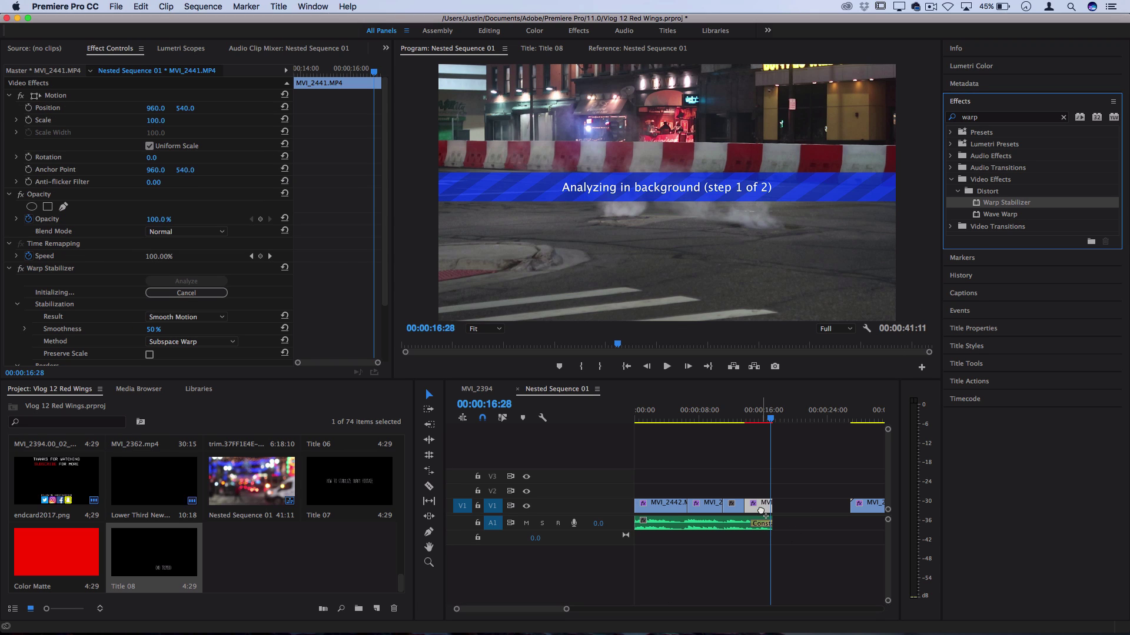
pyautogui.click(186, 316)
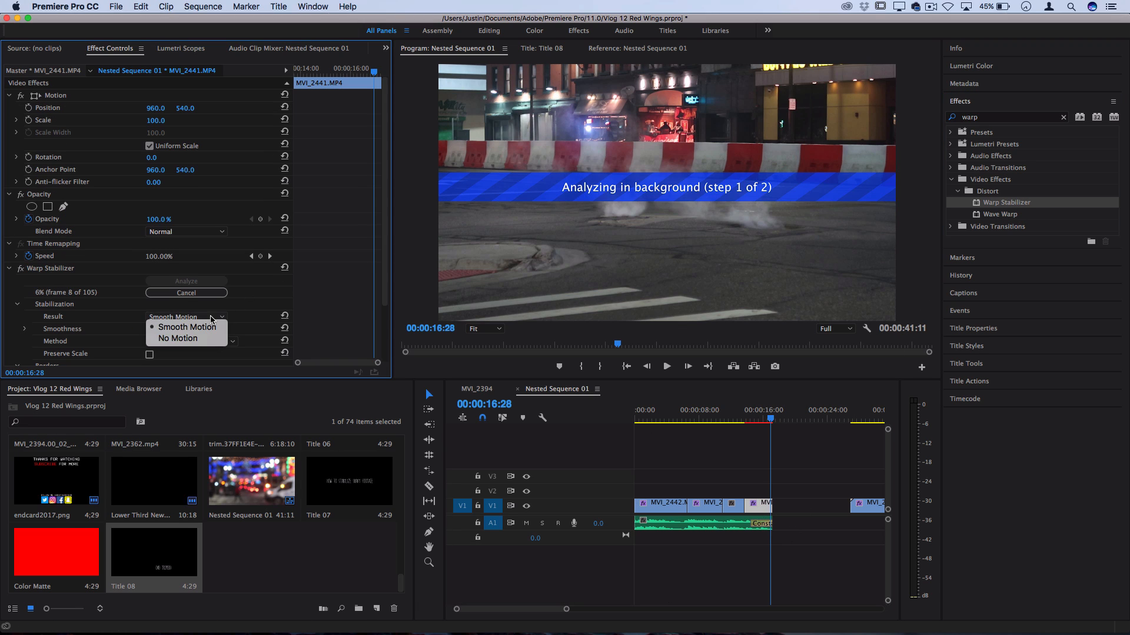
pyautogui.click(178, 339)
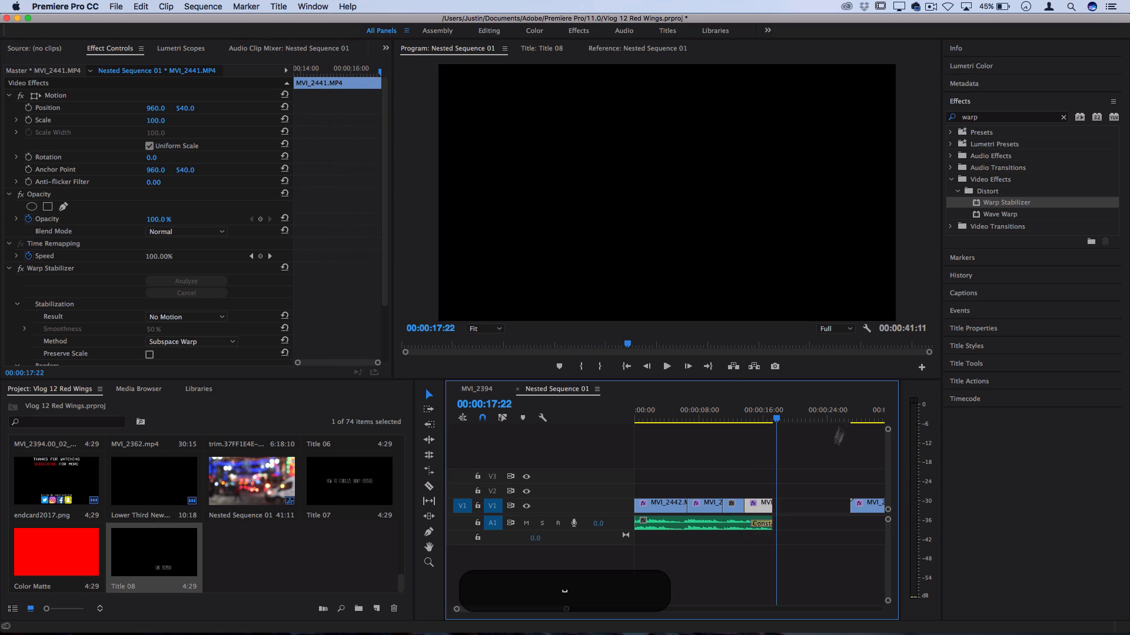
pyautogui.click(757, 420)
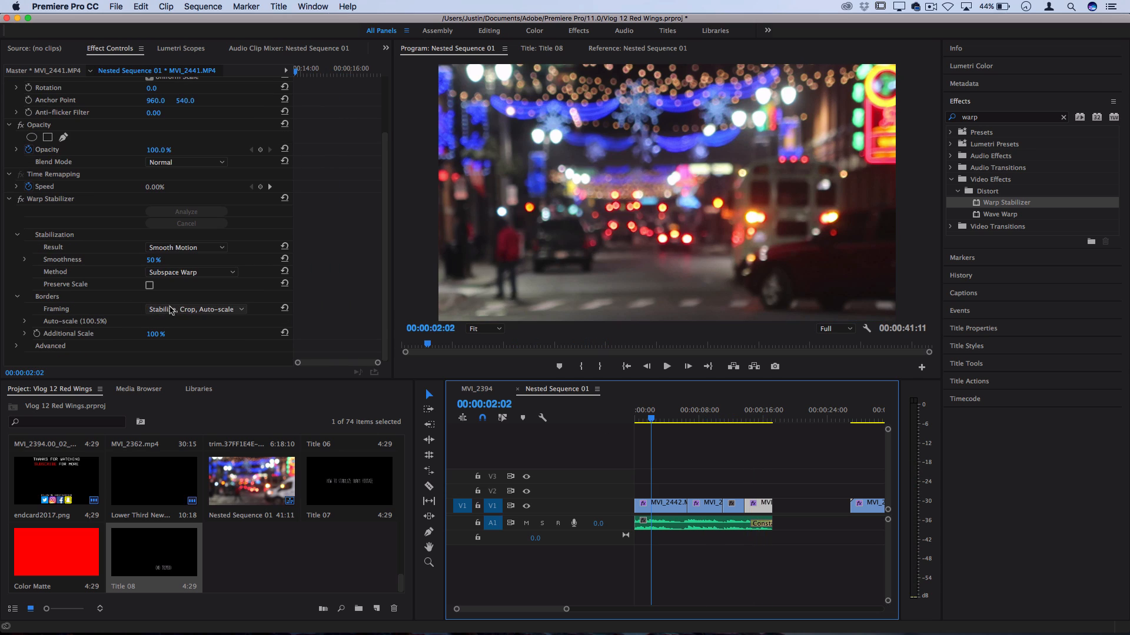
# Set MVI_2442 framing to Stabilize Only, preview the borders, then select clip MVI_2413
pyautogui.click(195, 308)
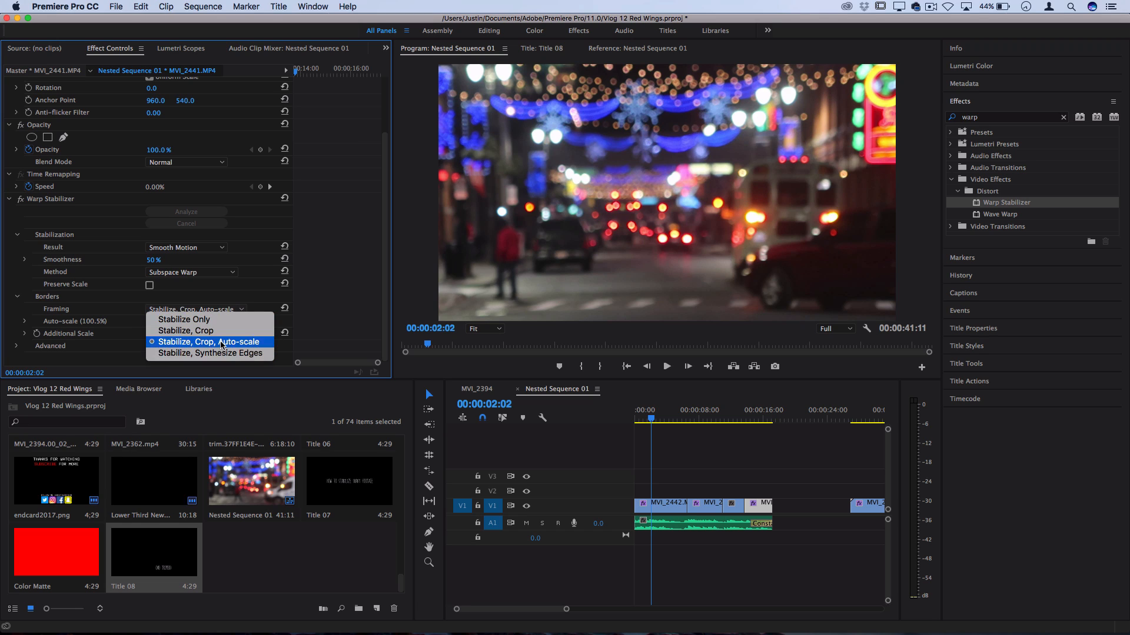
pyautogui.click(208, 341)
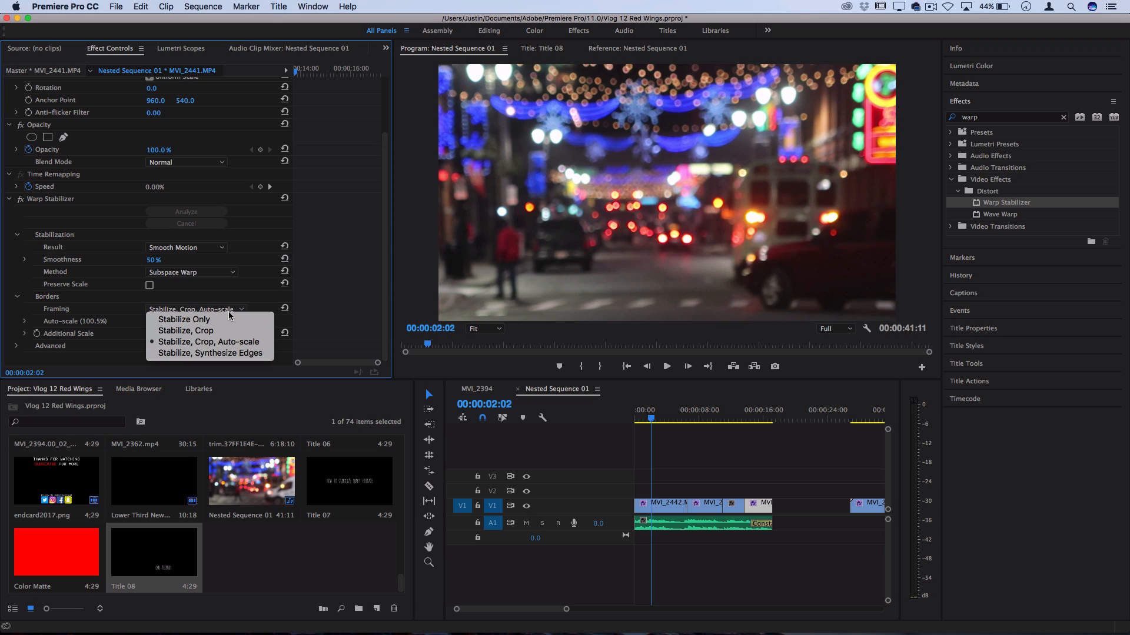
pyautogui.click(184, 319)
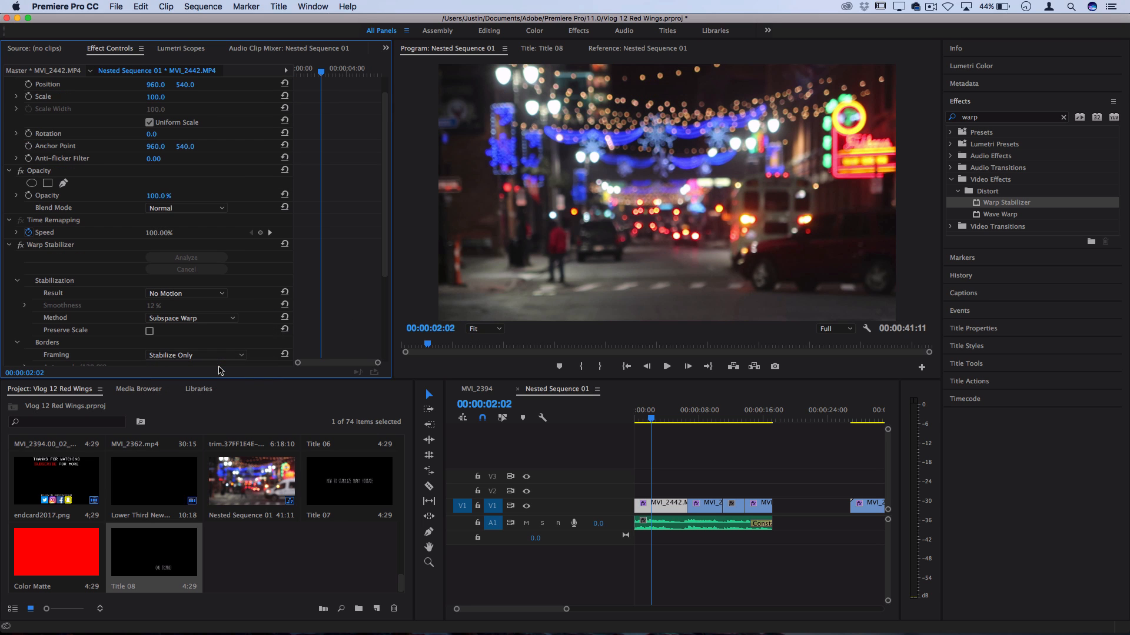
pyautogui.click(666, 366)
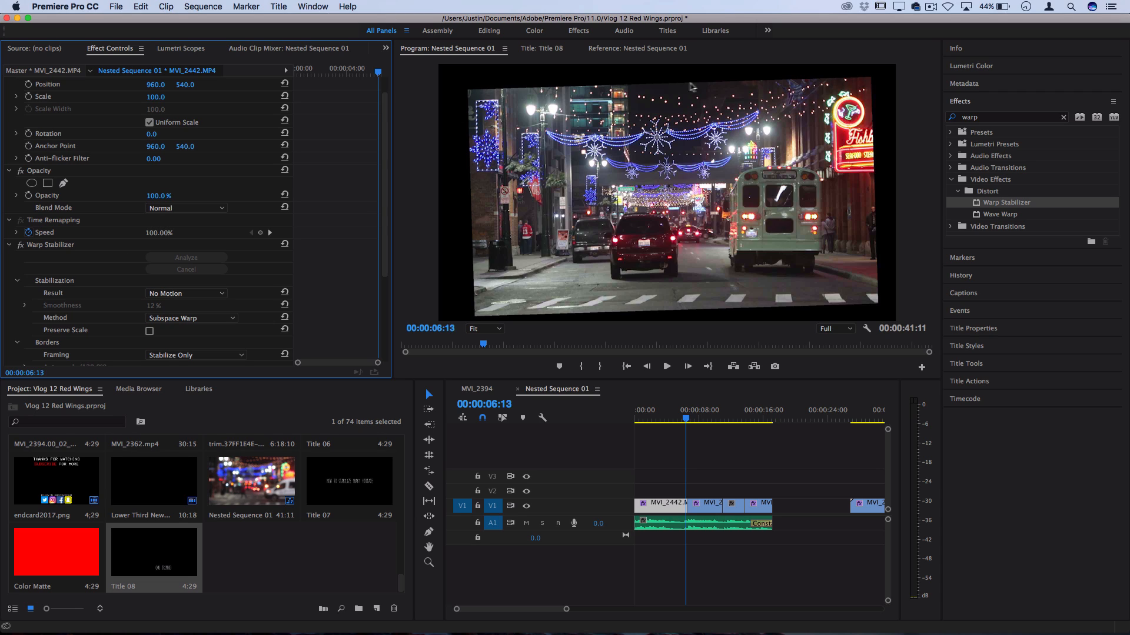
pyautogui.click(665, 366)
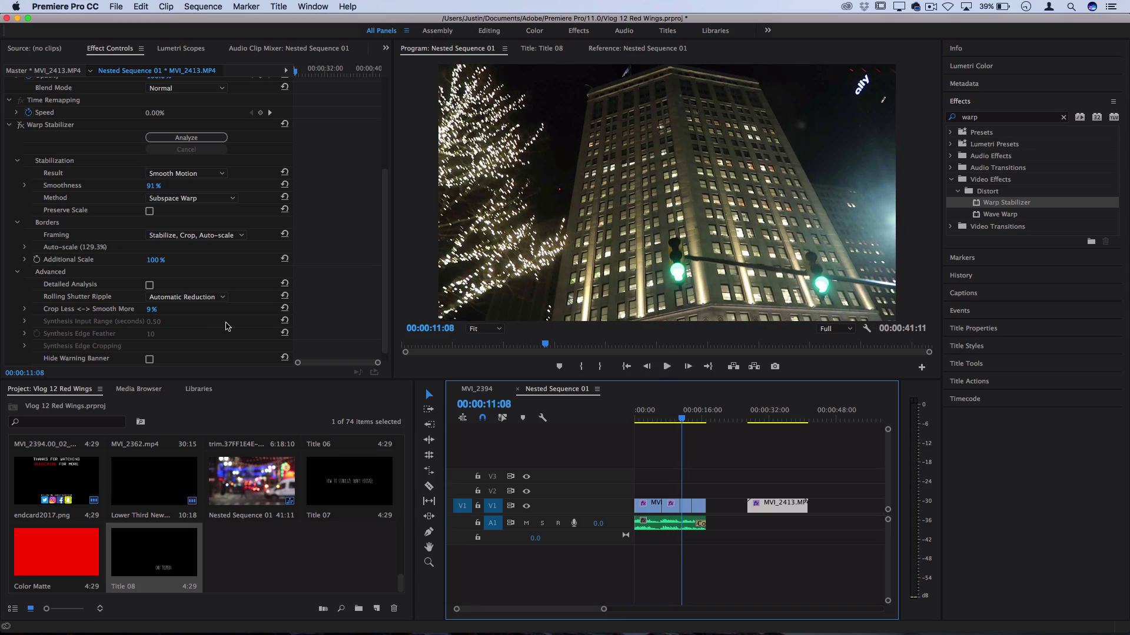
pyautogui.click(666, 366)
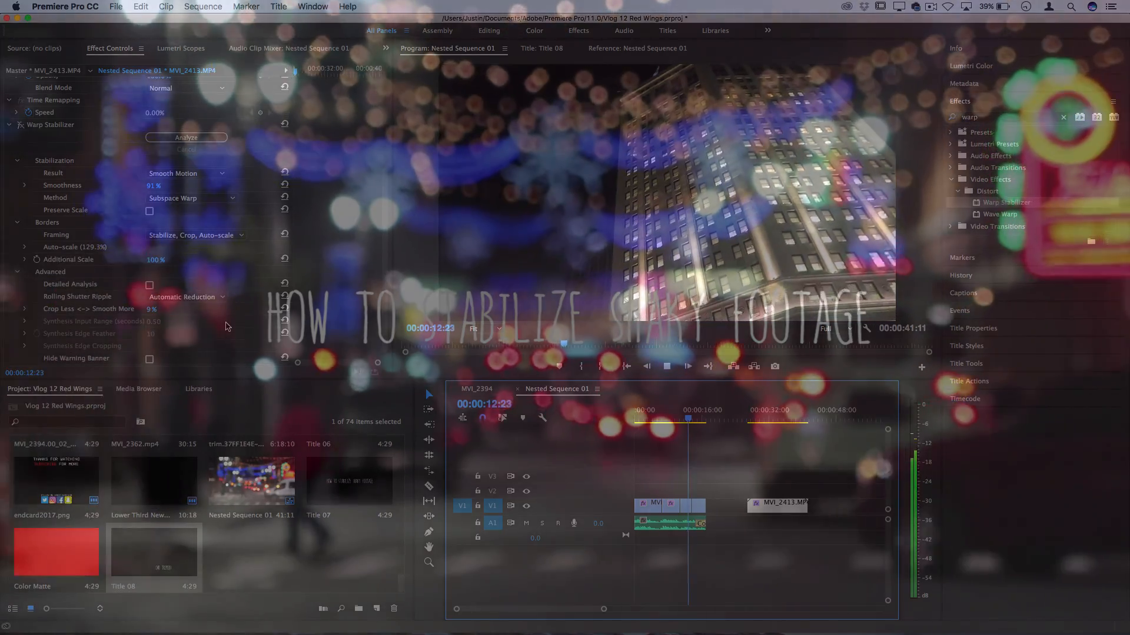